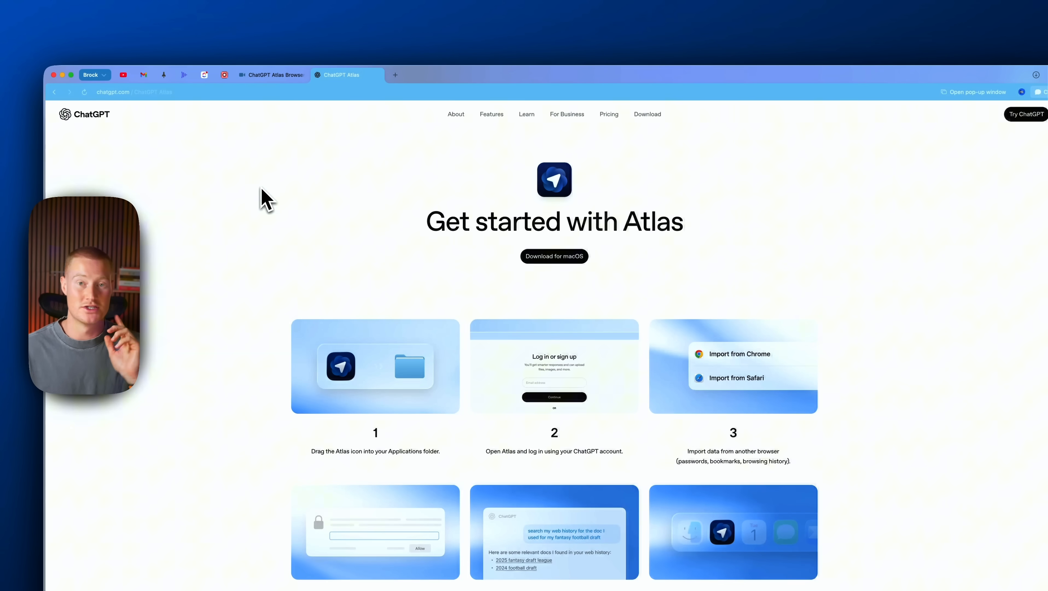
pyautogui.moveTo(554, 256)
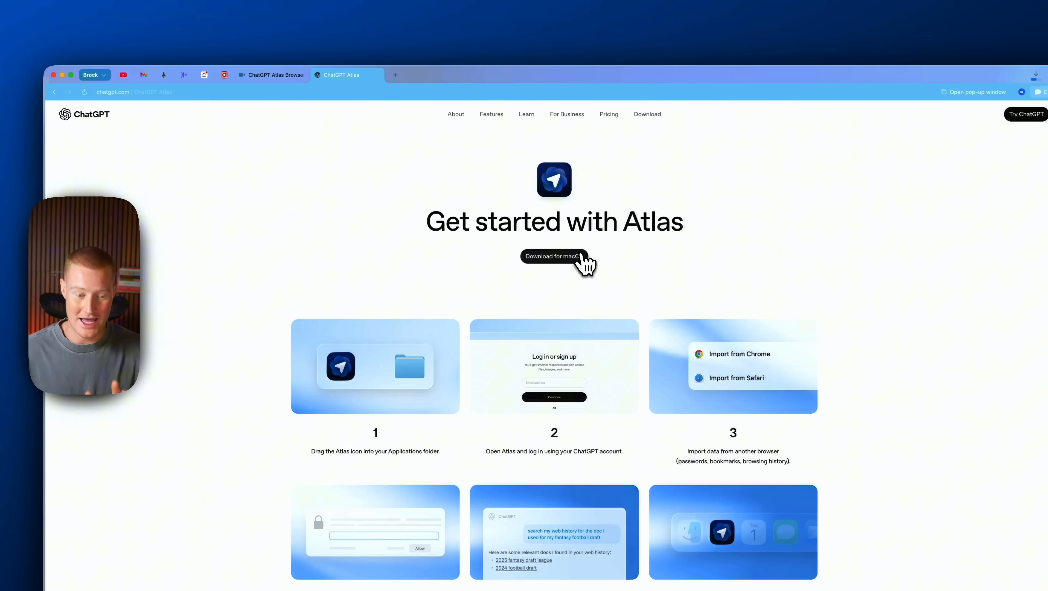
# Download ChatGPT Atlas for macOS and confirm opening the downloaded app
pyautogui.click(554, 256)
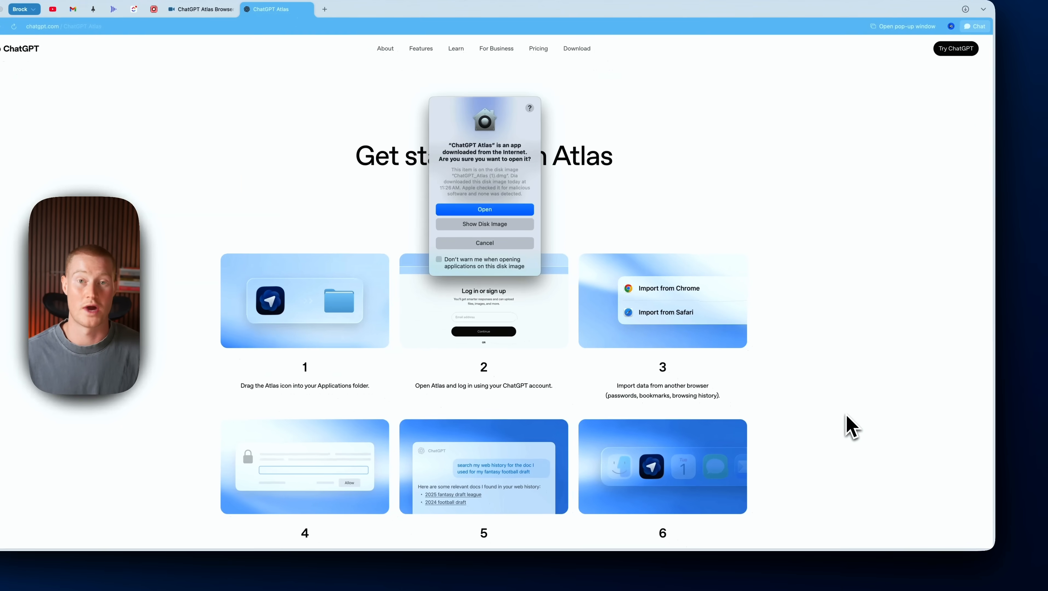
pyautogui.click(484, 209)
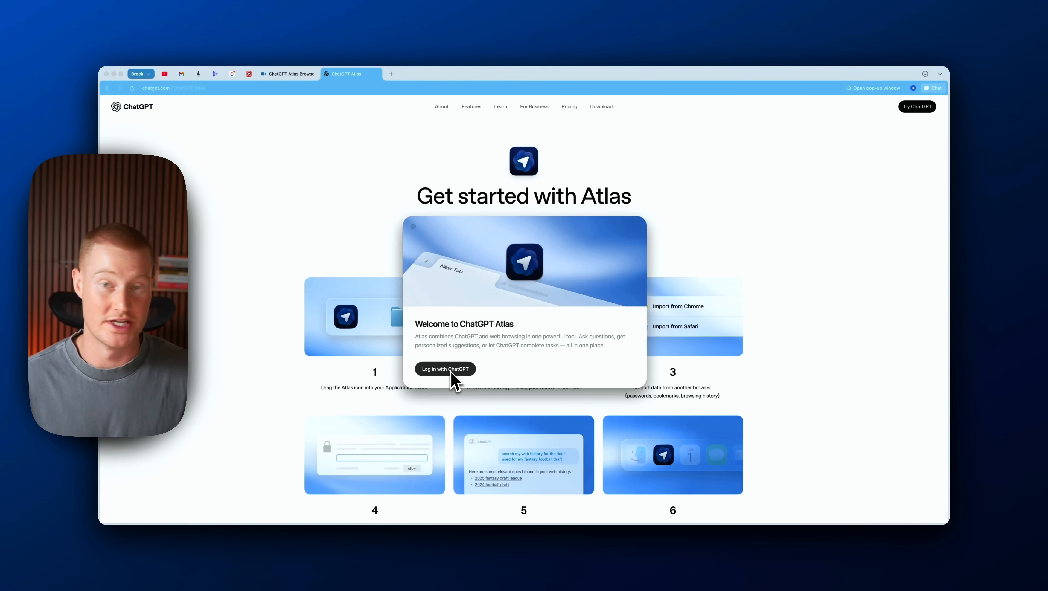
# Log in with ChatGPT, import Chrome data, pass the intro screens and set Atlas as default browser
pyautogui.click(446, 369)
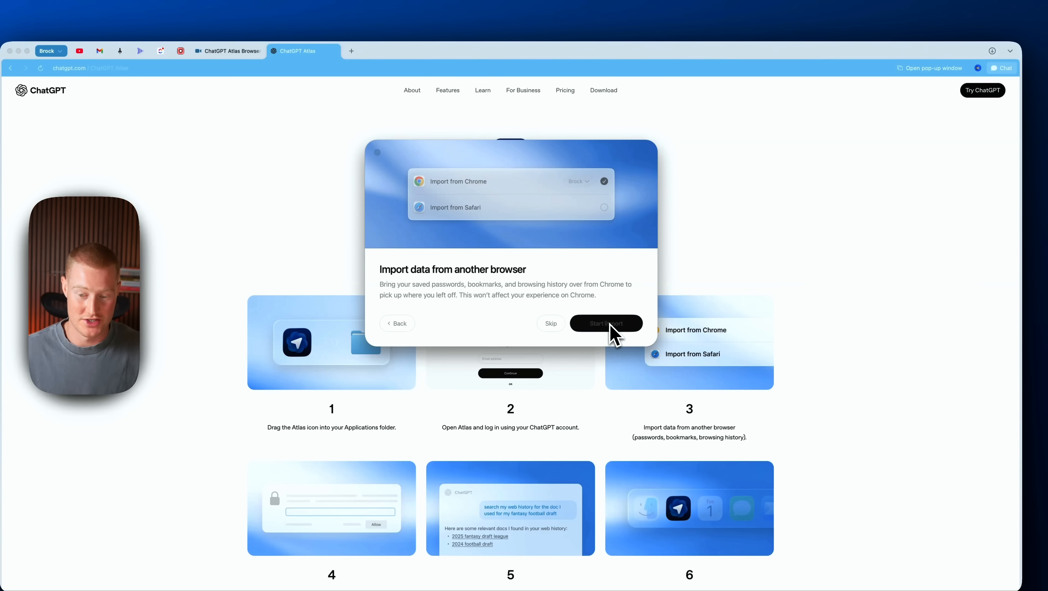
pyautogui.click(605, 323)
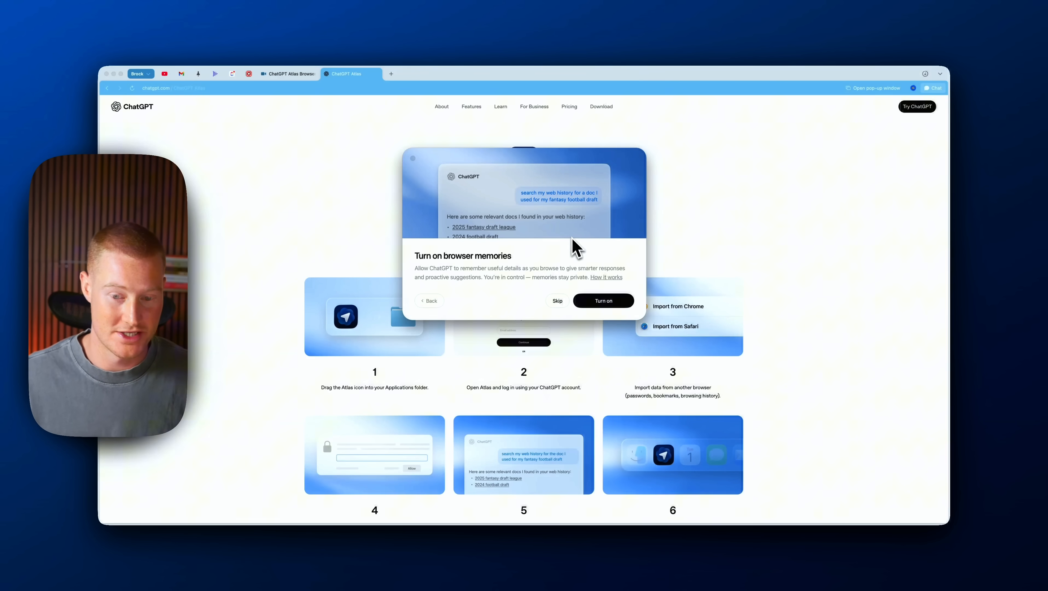
pyautogui.moveTo(579, 232)
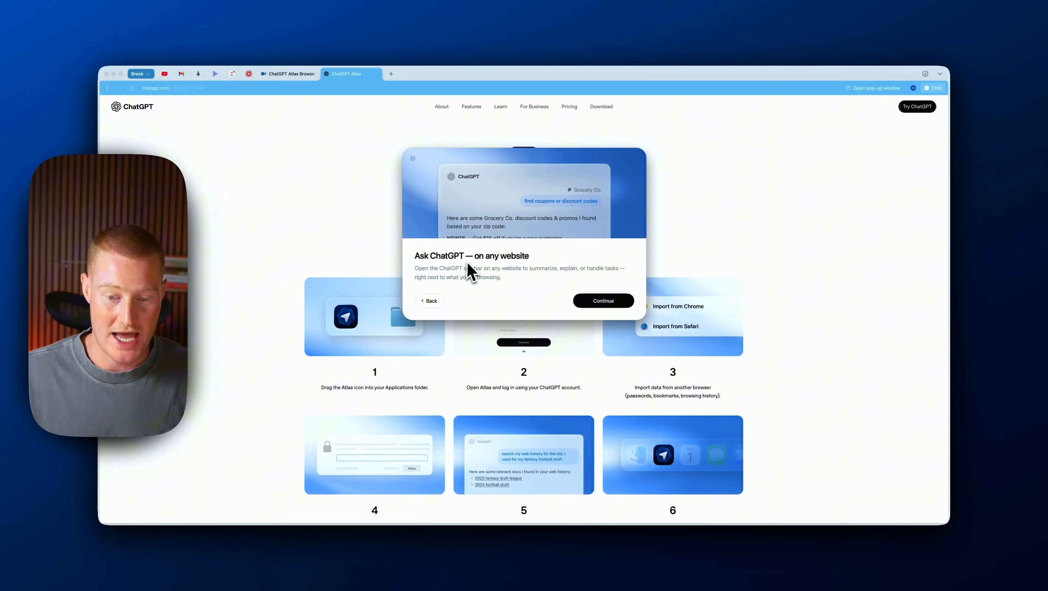
pyautogui.click(603, 300)
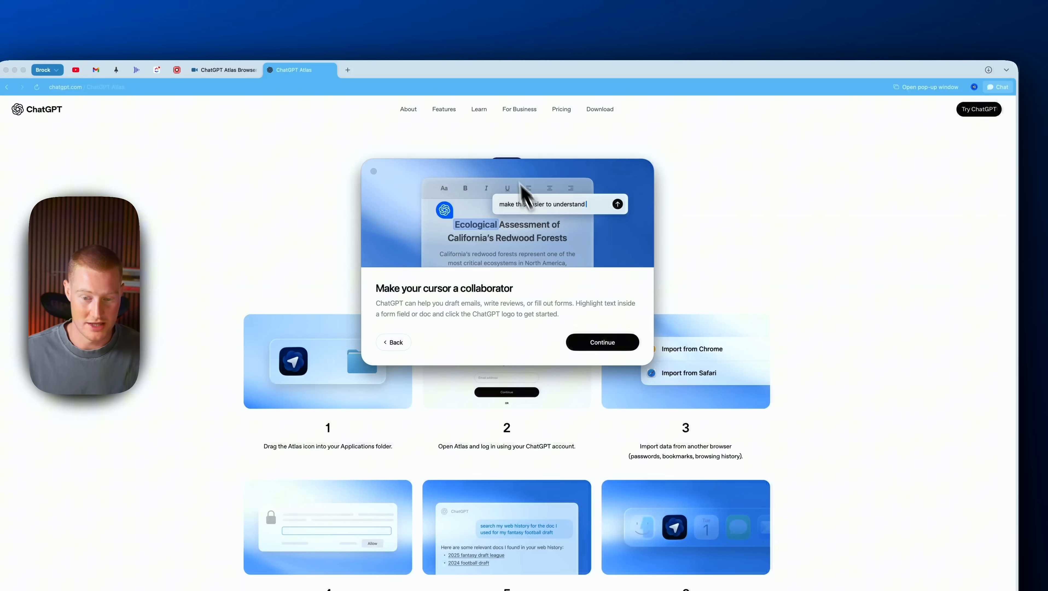
pyautogui.click(600, 341)
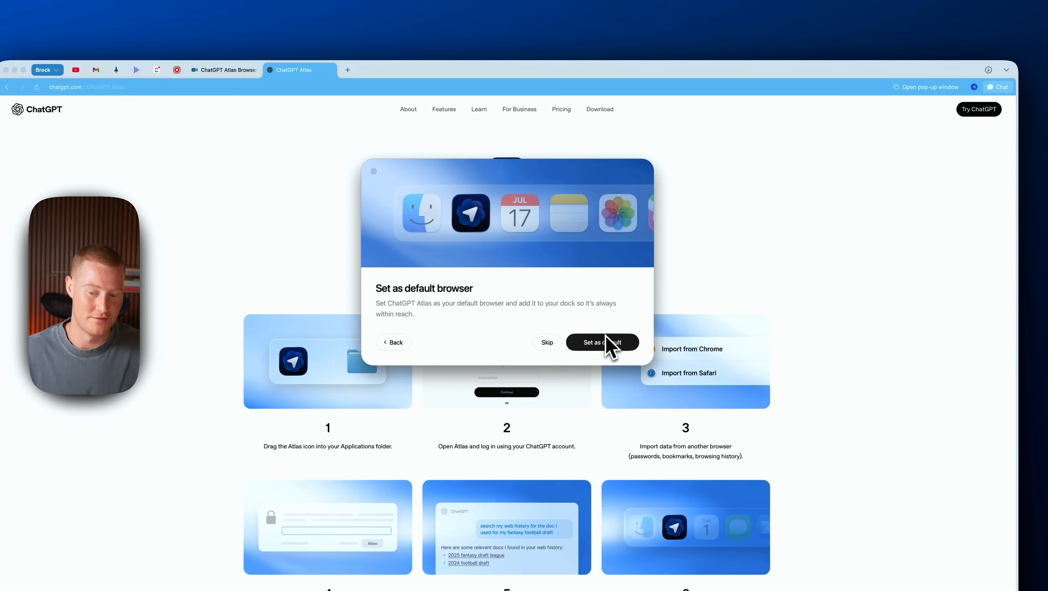
pyautogui.click(600, 342)
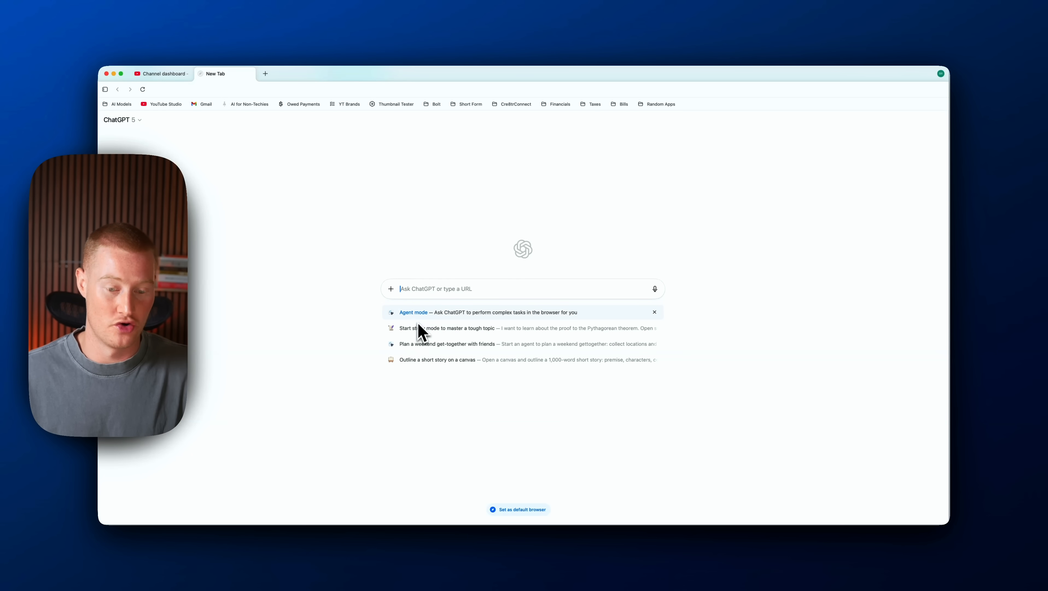
pyautogui.moveTo(413, 312)
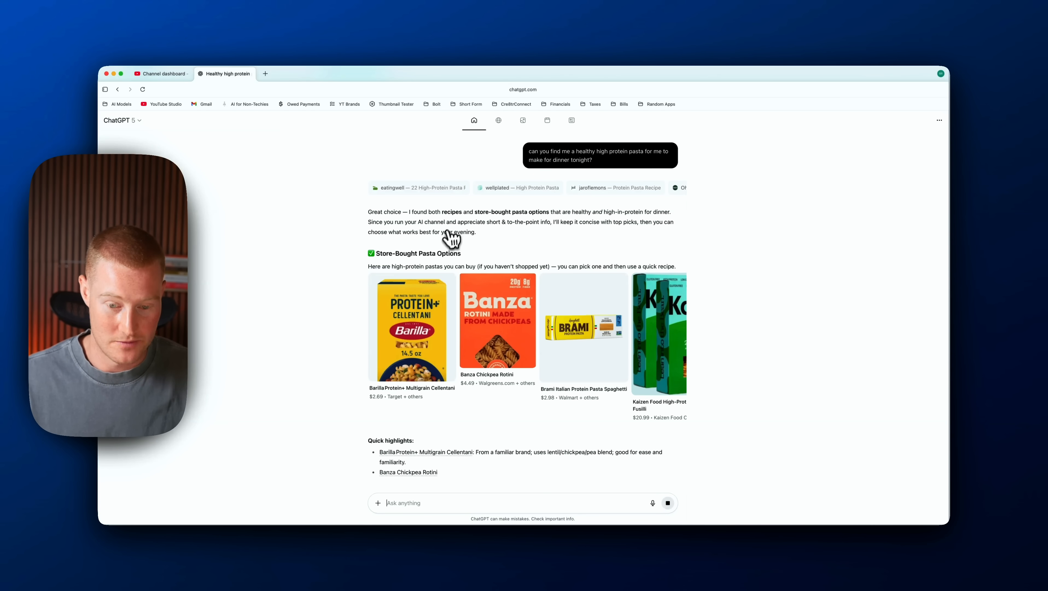
# Scroll through the high-protein pasta answer down to the recipe
pyautogui.scroll(-3)
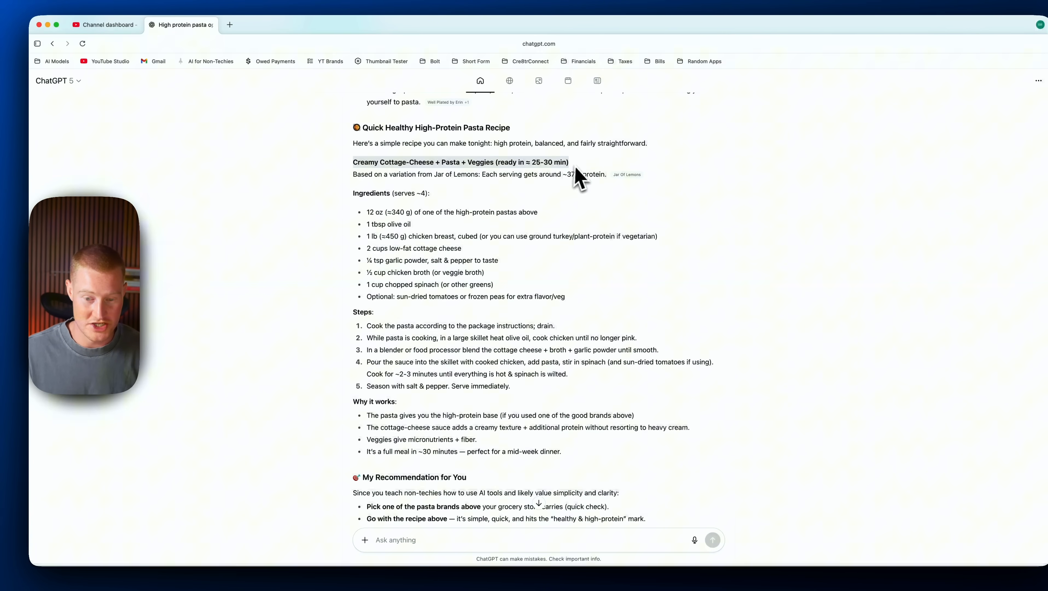
pyautogui.scroll(-3)
pyautogui.write('can you order the ingredients for me on instacart?')
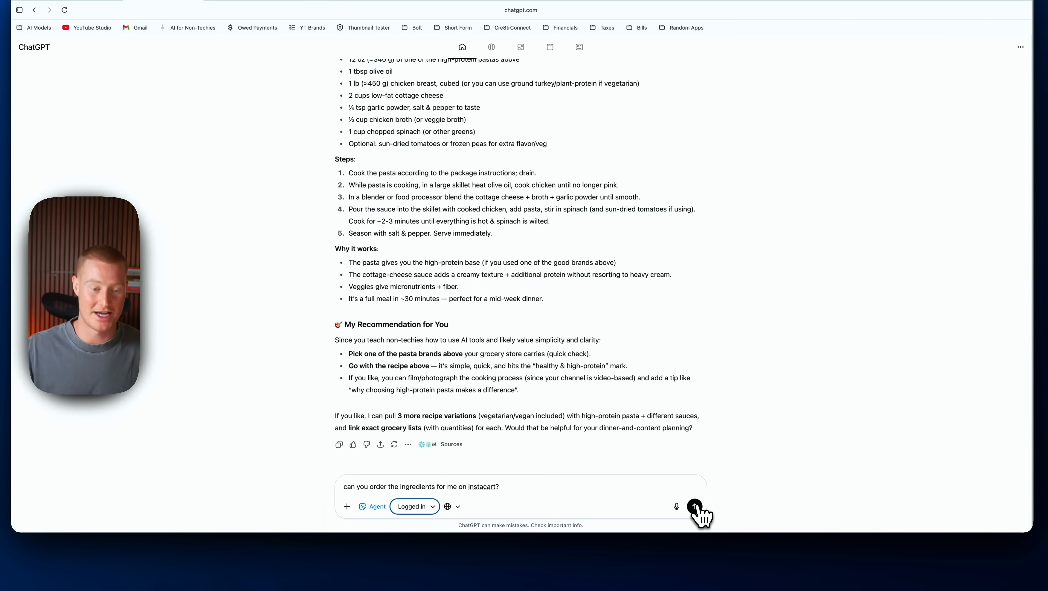
# Send 'order the ingredients on instacart' in agent mode with logged-in access; agent searches Banza chickpea rotini
pyautogui.click(695, 506)
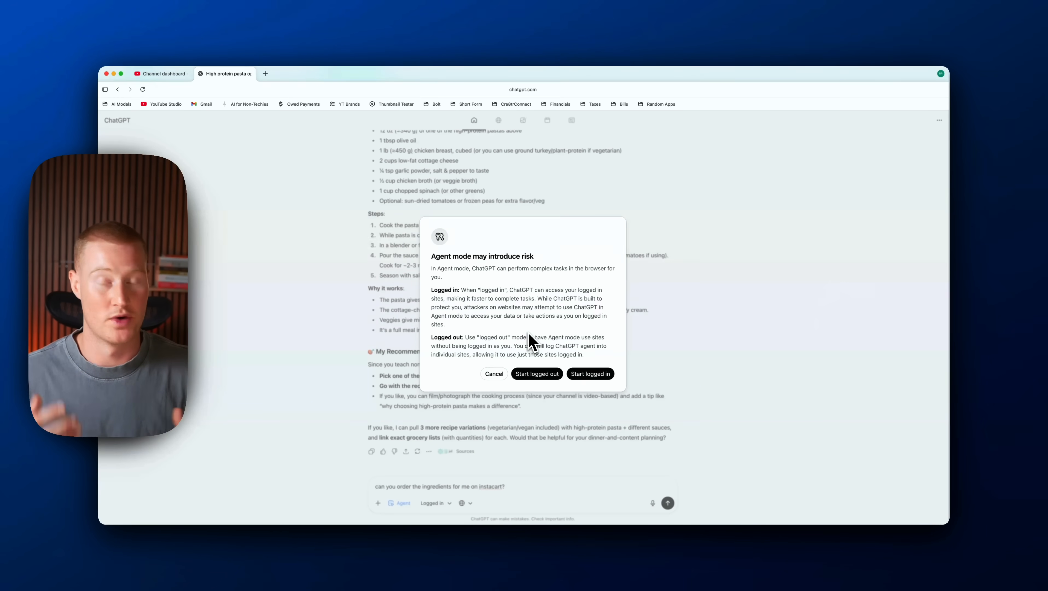
pyautogui.click(494, 374)
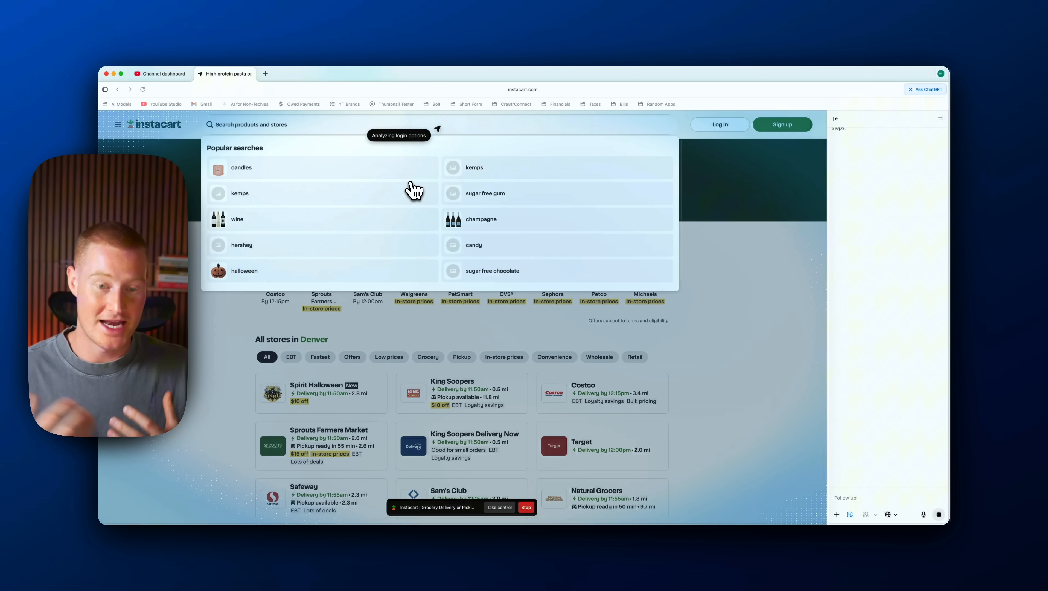
pyautogui.write('Banza chickpea rotini')
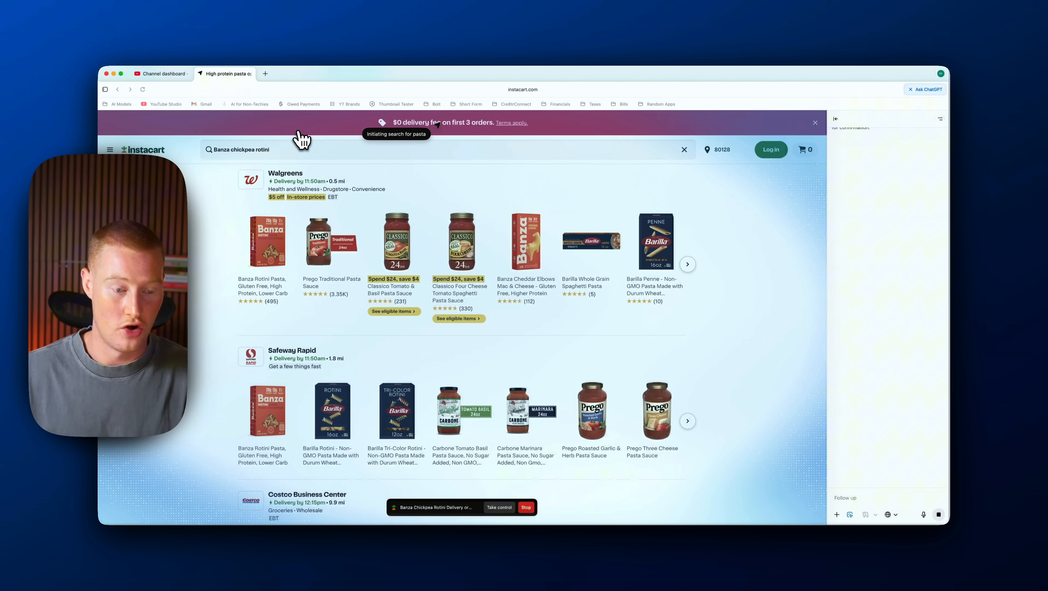
pyautogui.click(265, 73)
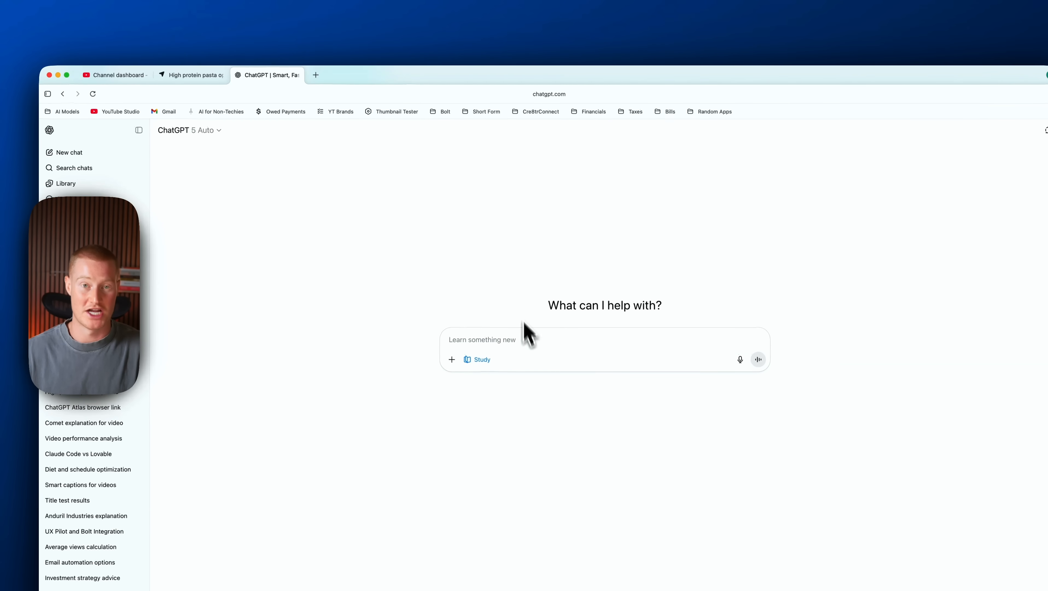
# In a new agent-mode tab, write a request for one-sentence summaries of my last 3 LinkedIn messages
pyautogui.click(191, 75)
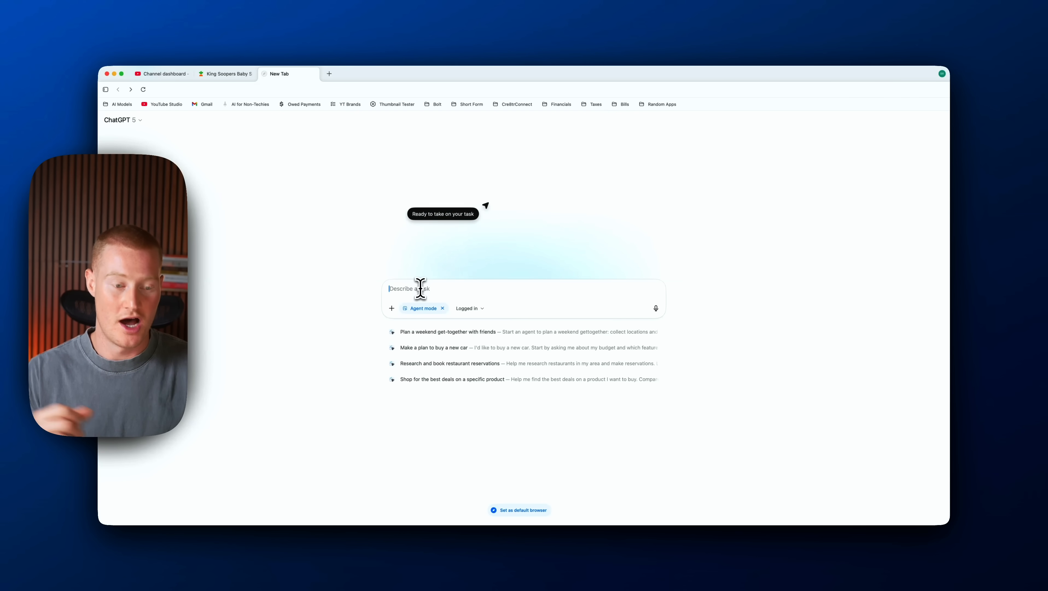
pyautogui.write('I want you to go on to my LinkedIn and find the last 3 messages that I received. Give me a TLDR in one sentence of each of these messages.')
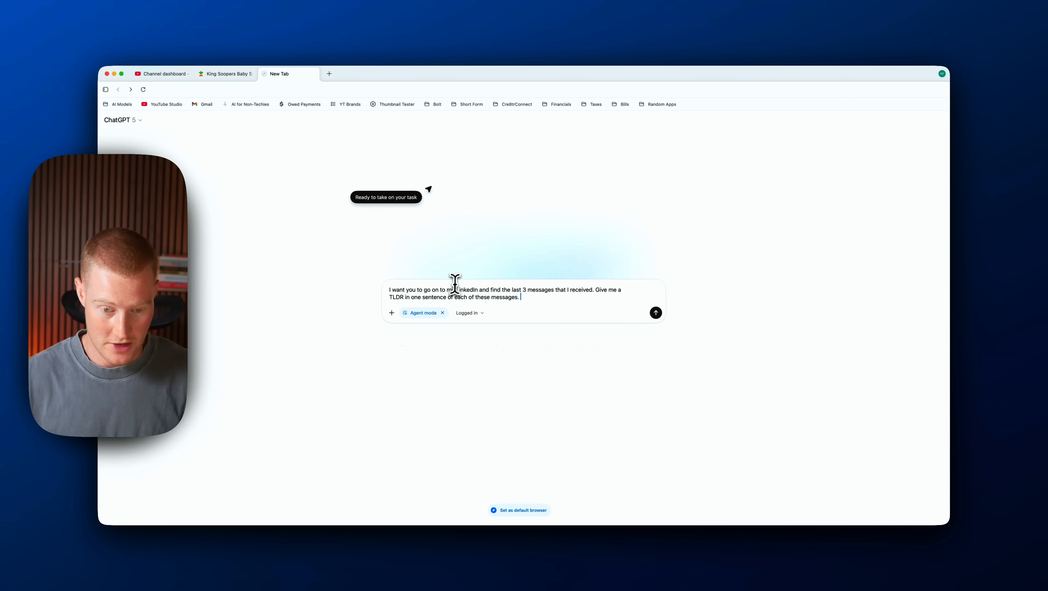
# Send the LinkedIn summary request, then move the resulting conversation into its own full tab
pyautogui.click(655, 312)
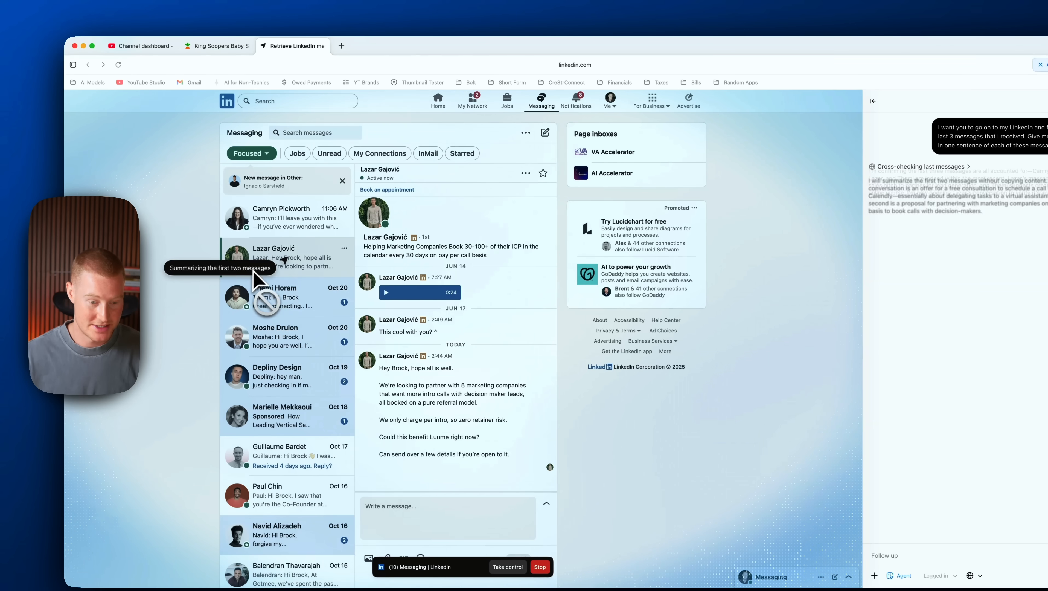
pyautogui.click(281, 296)
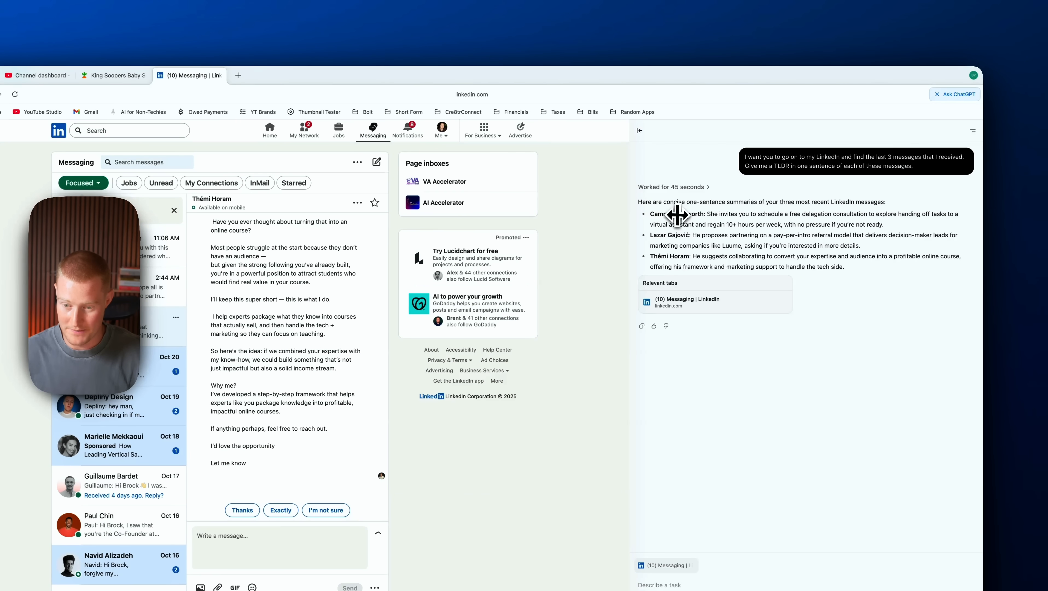
pyautogui.click(973, 130)
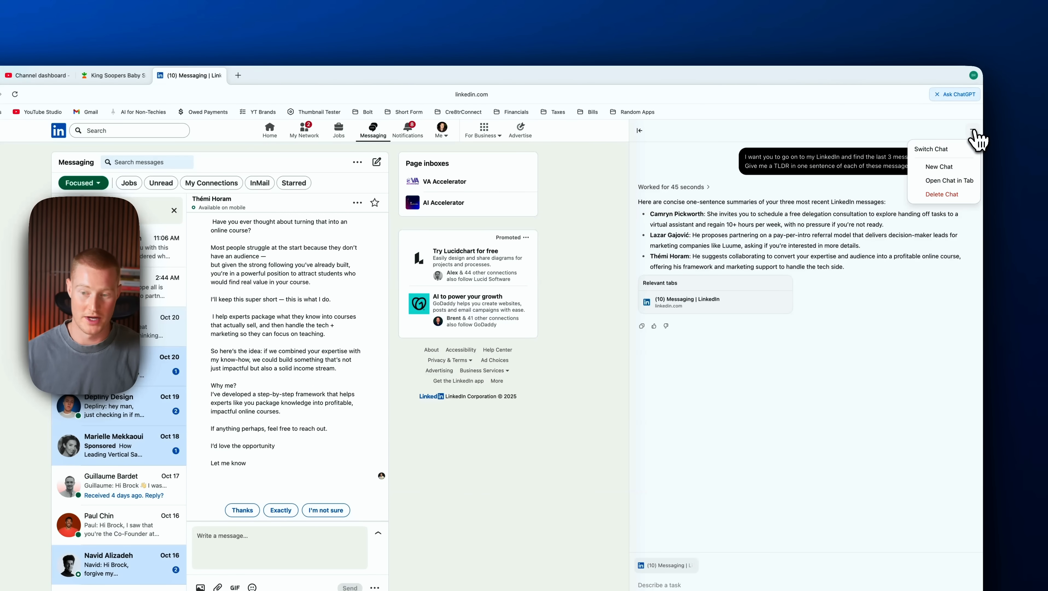
pyautogui.click(948, 180)
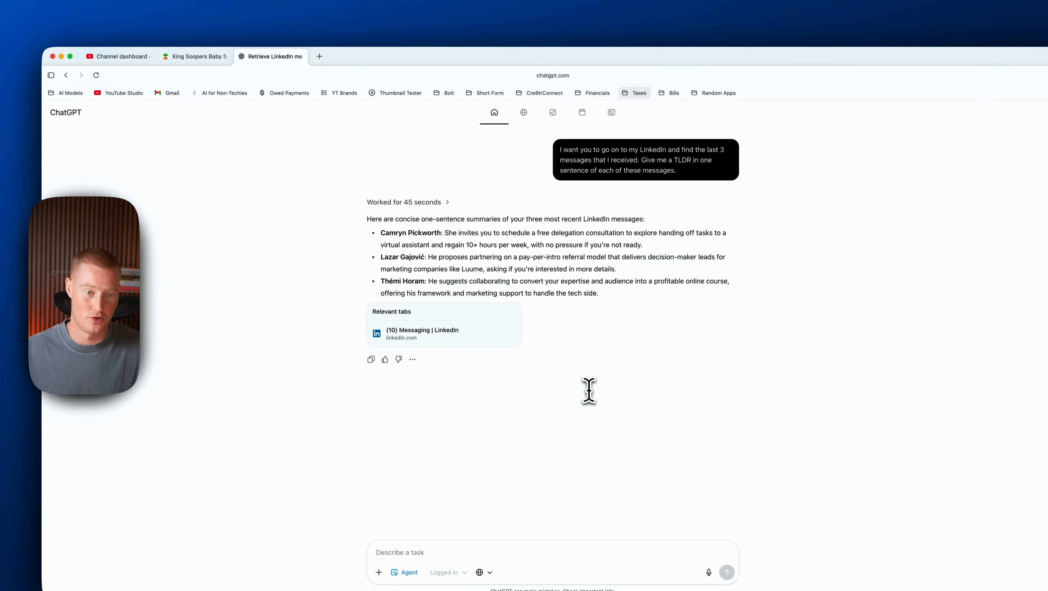
# Review the agent-filled $30.74 King Soopers Instacart cart and proceed to checkout
pyautogui.click(194, 56)
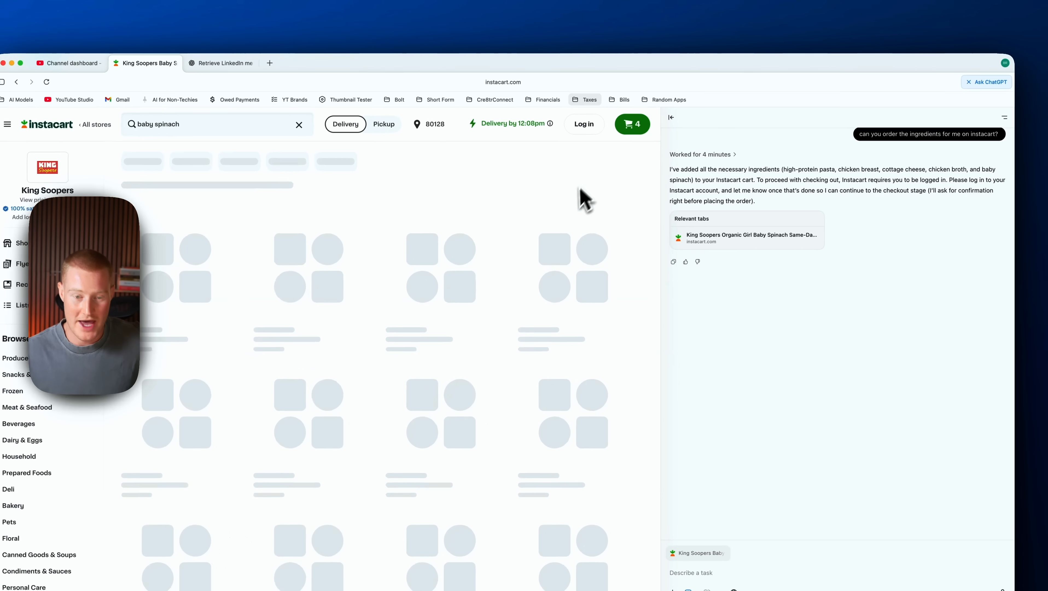
pyautogui.click(631, 123)
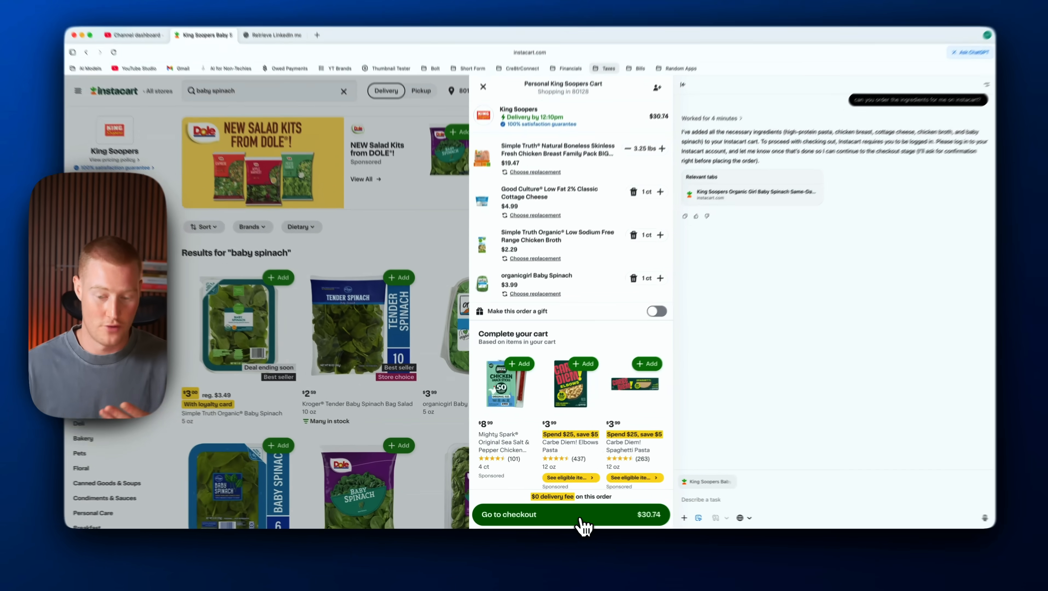
pyautogui.click(570, 514)
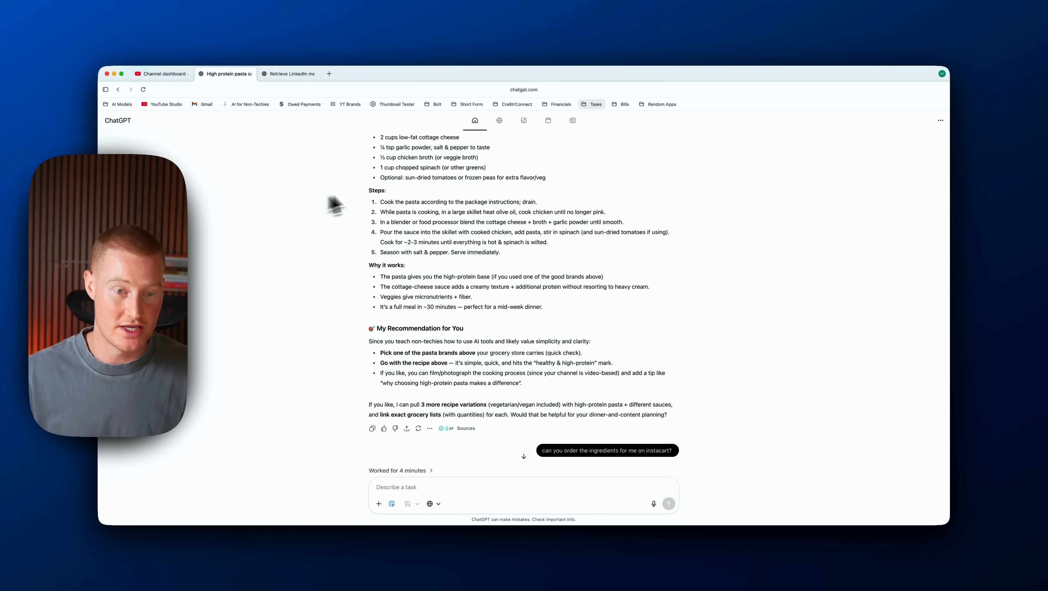
# In a new tab, ask ChatGPT 'what is my last video idea i had'
pyautogui.write('gptchatp')
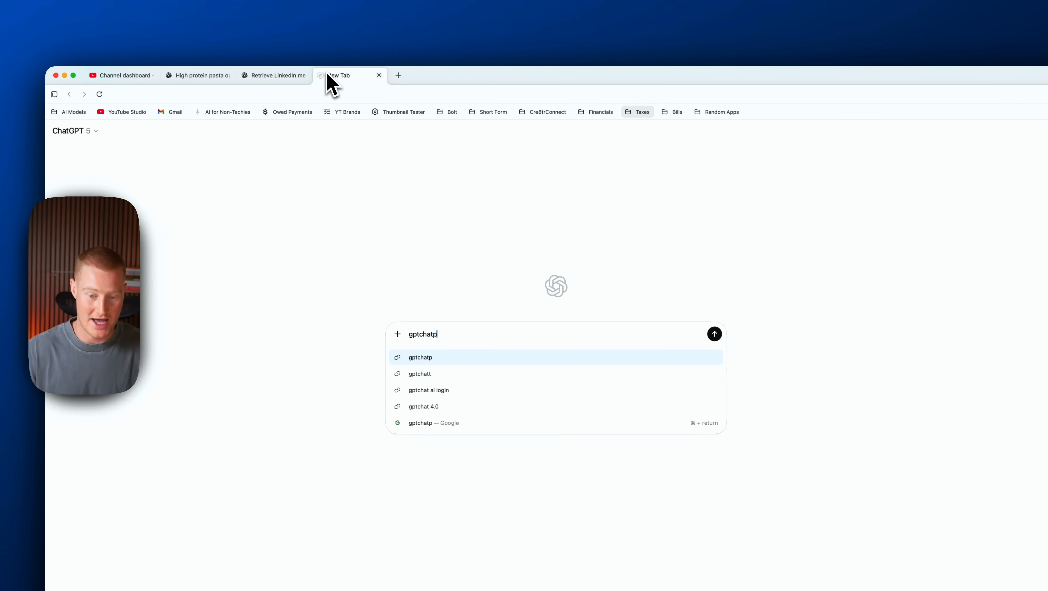
pyautogui.click(274, 75)
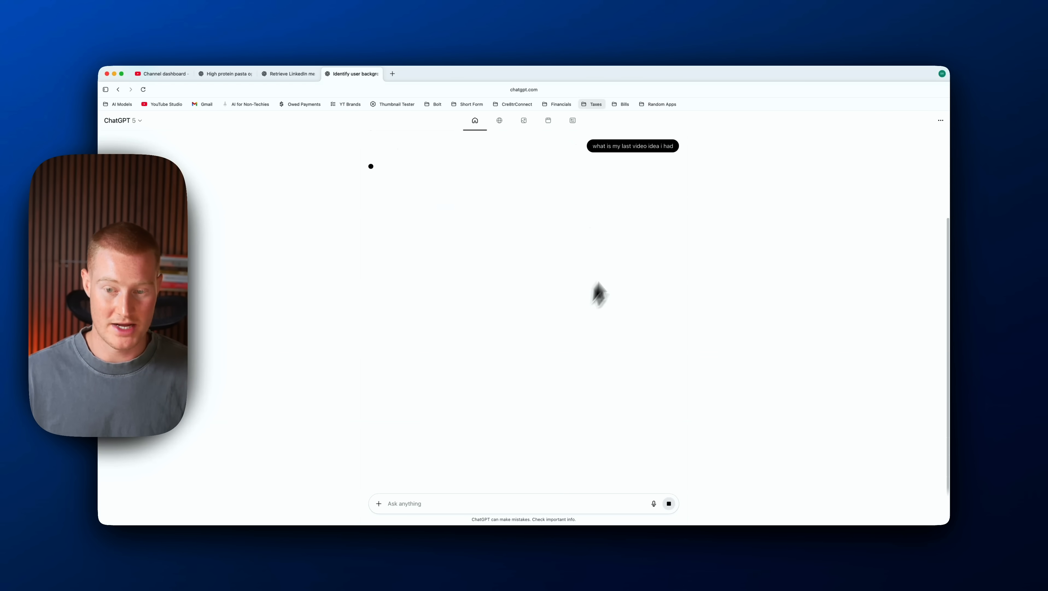
pyautogui.moveTo(538, 208)
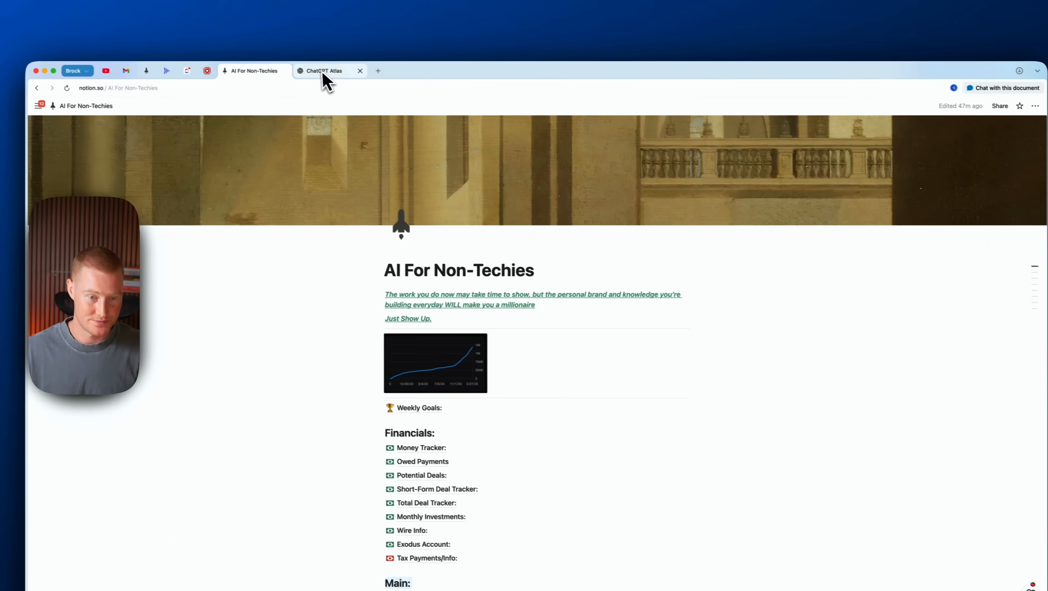
# Switch to the ChatGPT Atlas page in Dia and open the assistant chat beside it
pyautogui.click(323, 70)
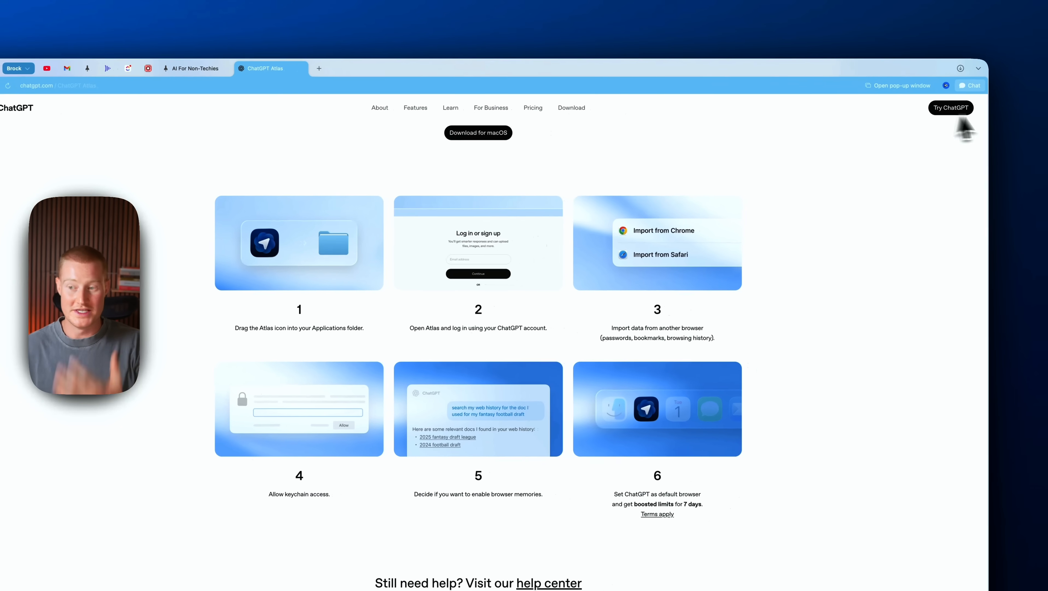
pyautogui.click(969, 85)
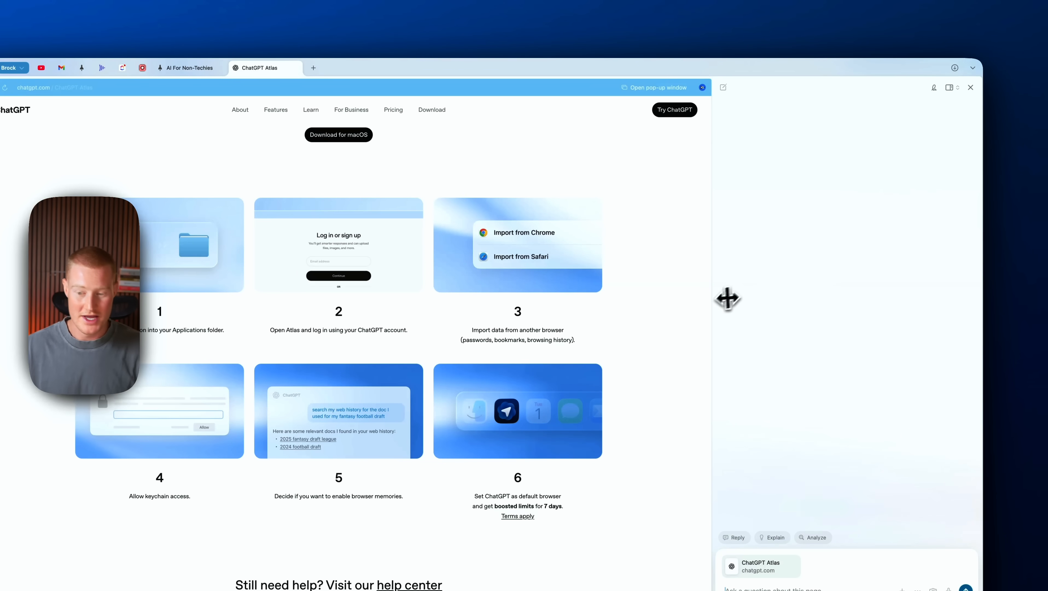